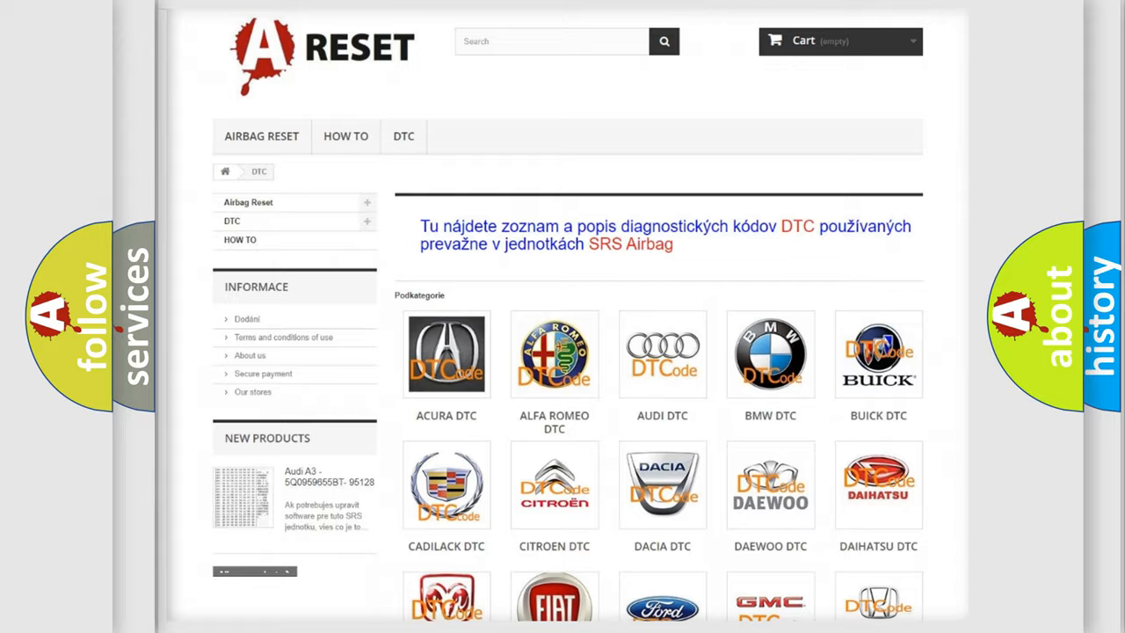
Step: Browse the DTC catalogue down to the Infiniti logo and select its code list
scroll(down, 3)
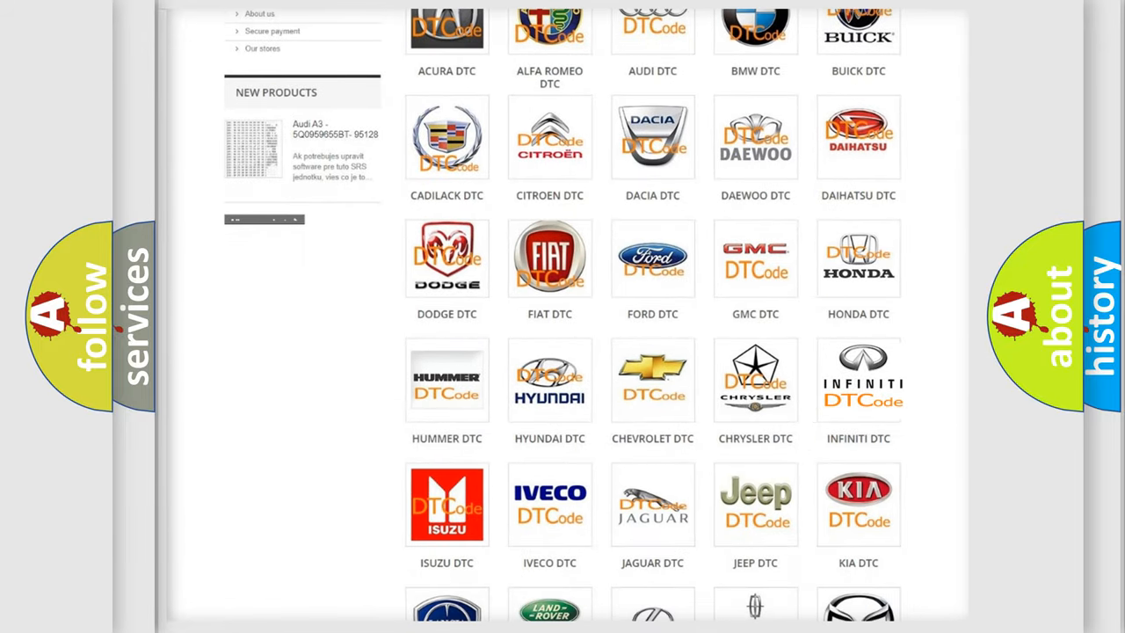
click(858, 378)
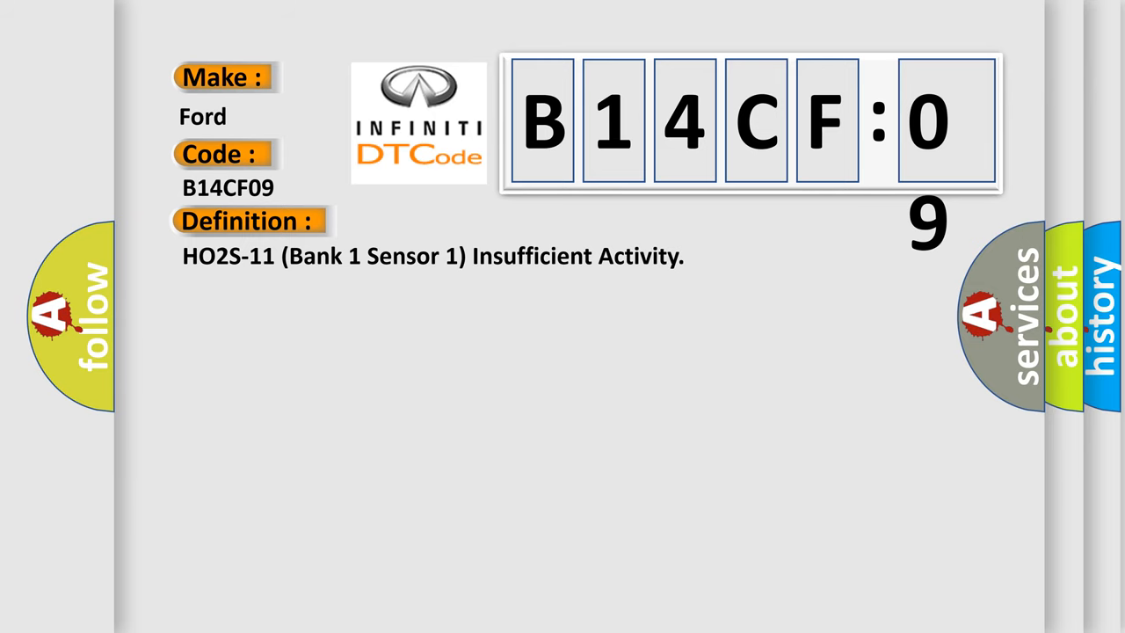
Step: Advance the slide to show the full description of the conditions that set B14CF09
click(457, 222)
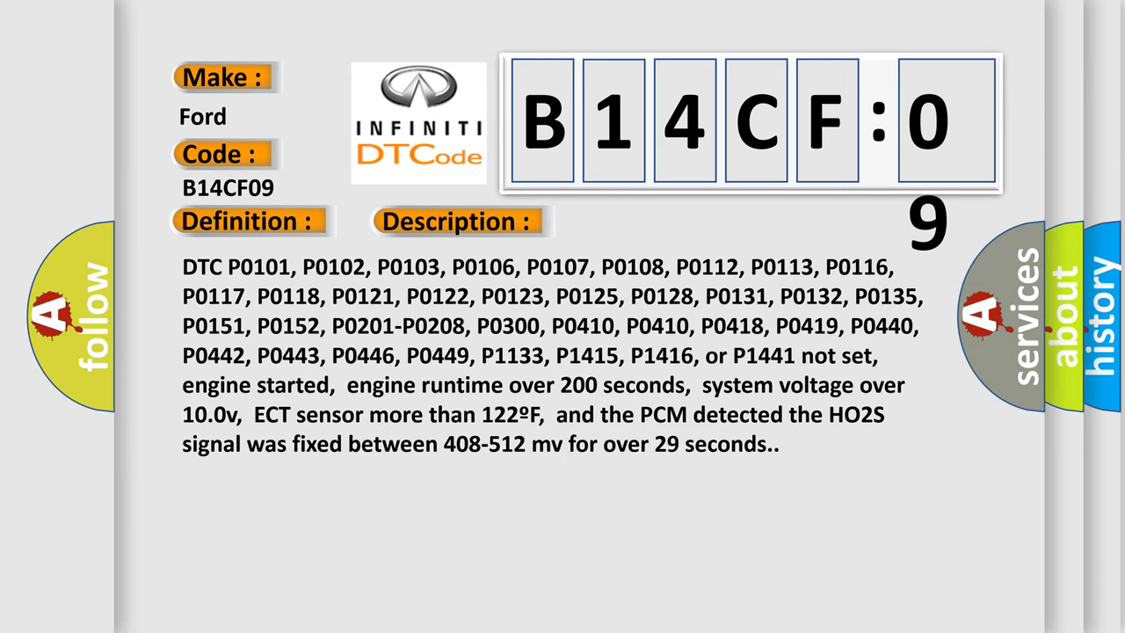